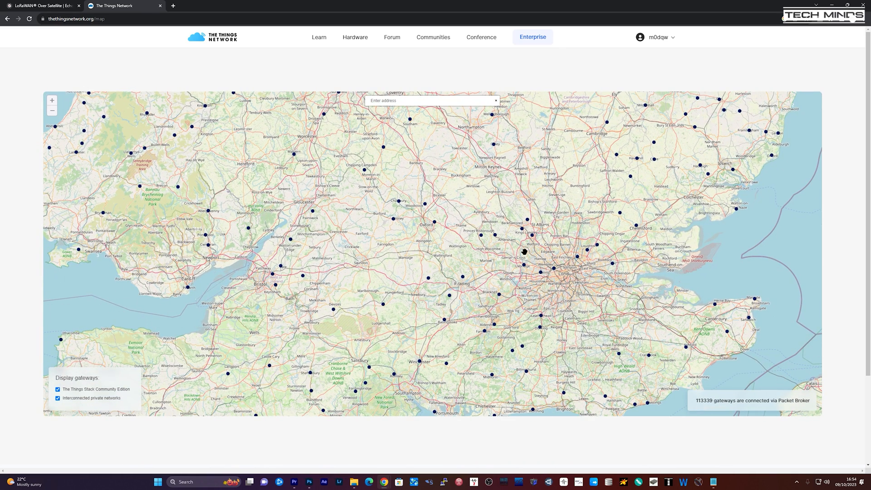
- Show the Gateway ID tooltip of a gateway marker northwest of London on the TTN map
click(511, 236)
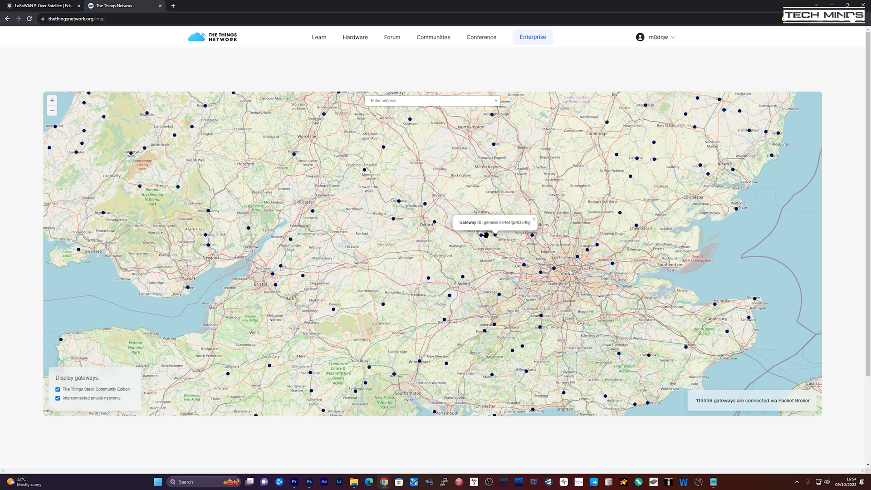
click(123, 6)
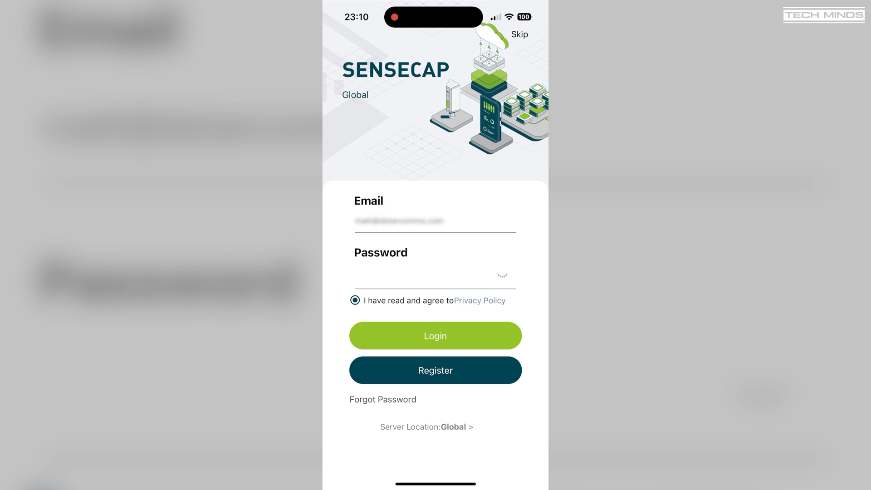
- Sign in, add a new device and bind the LoRaWAN Starter Kit to the account in the Default group
click(435, 336)
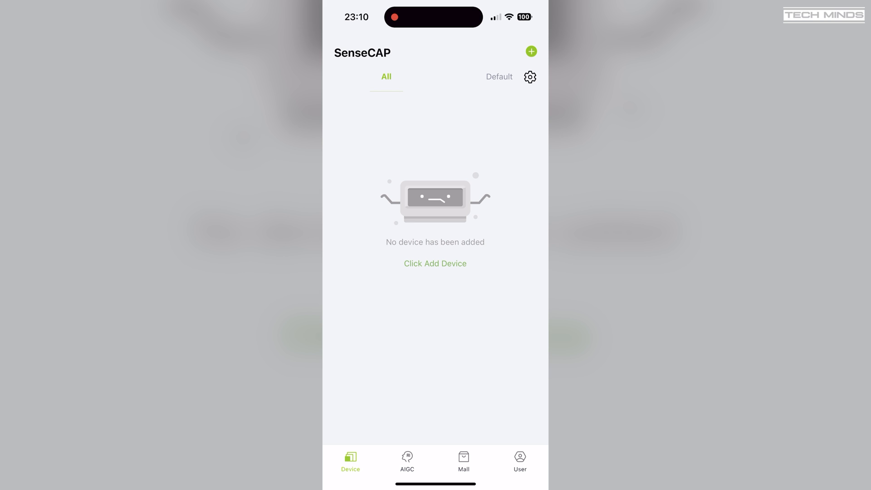
click(531, 51)
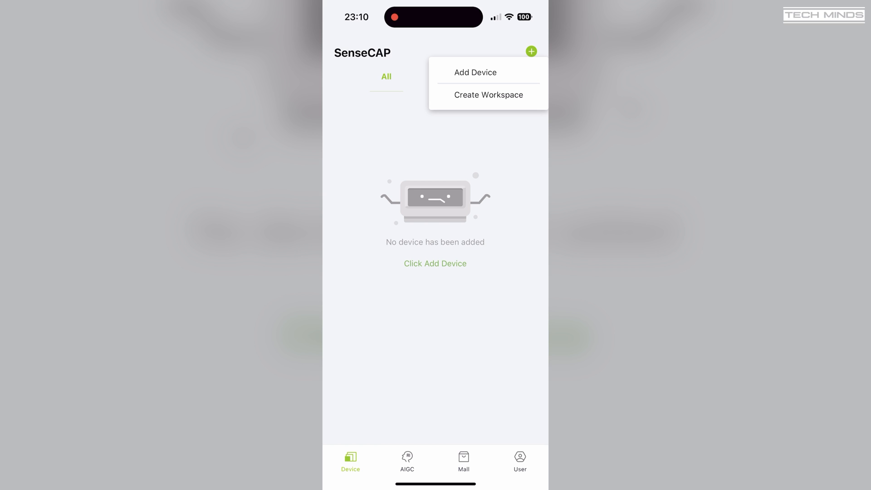
click(474, 73)
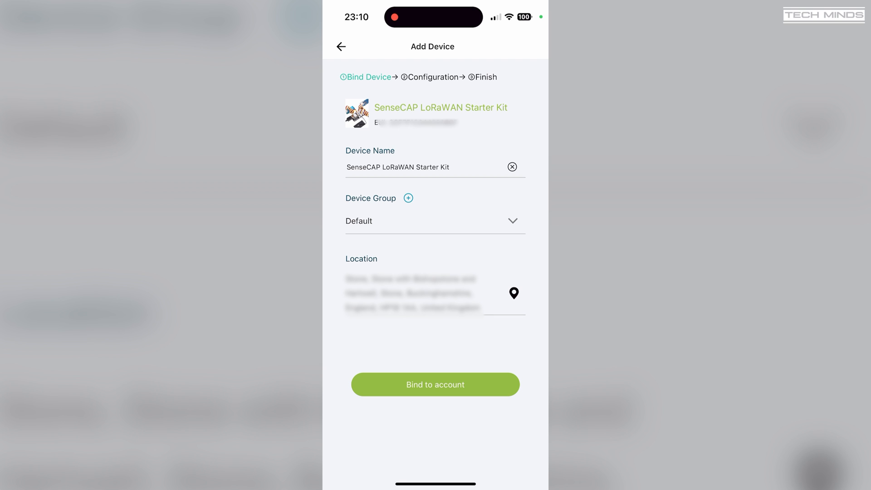
click(435, 384)
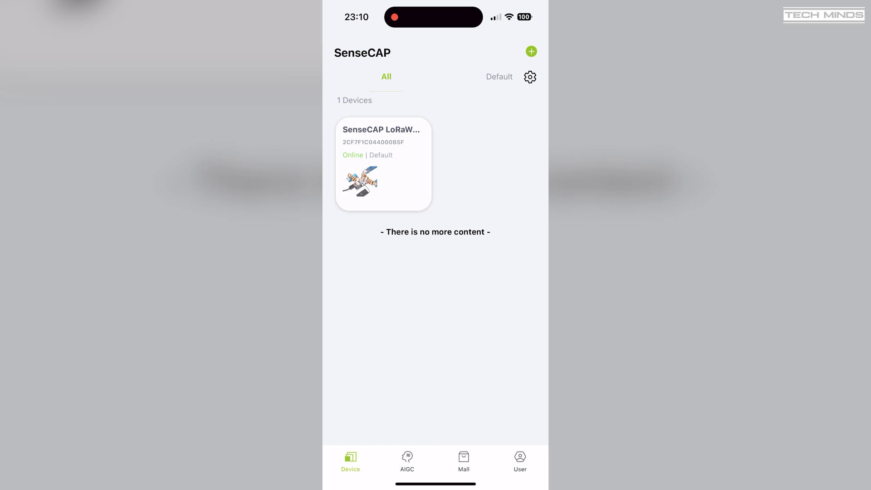
- View the starter kit's live readings and its air humidity, soil moisture and air temperature history
click(382, 164)
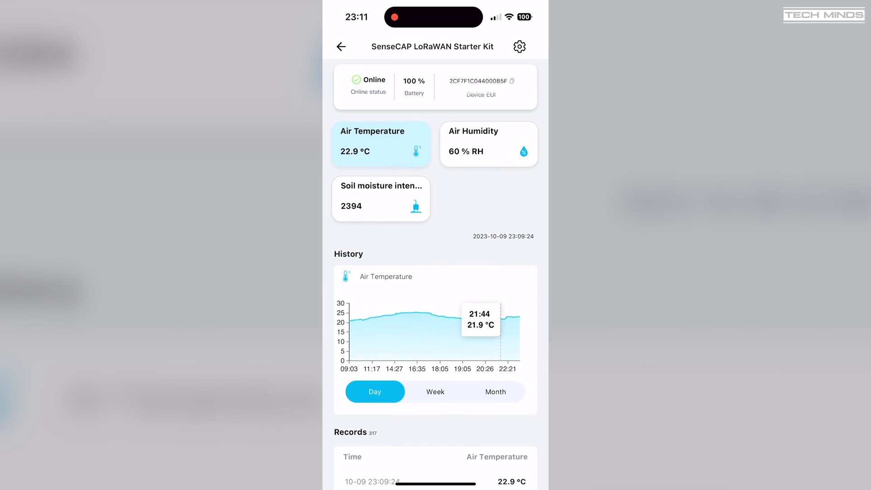
click(488, 144)
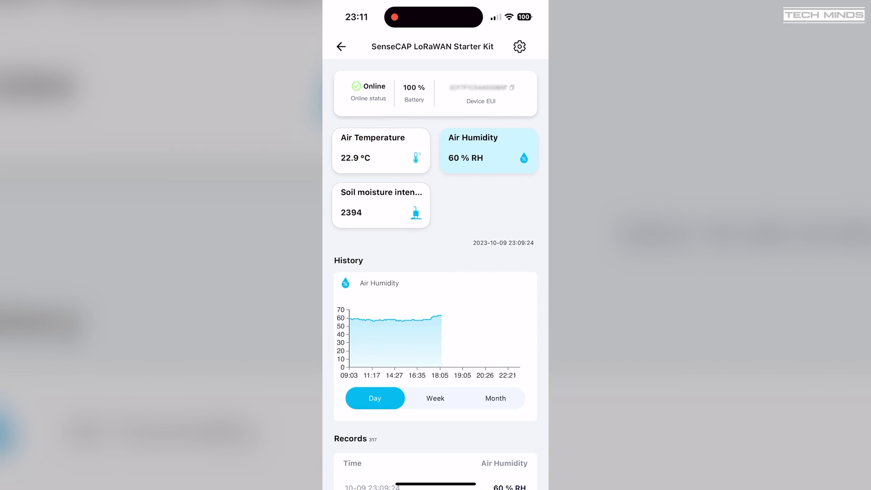
click(380, 205)
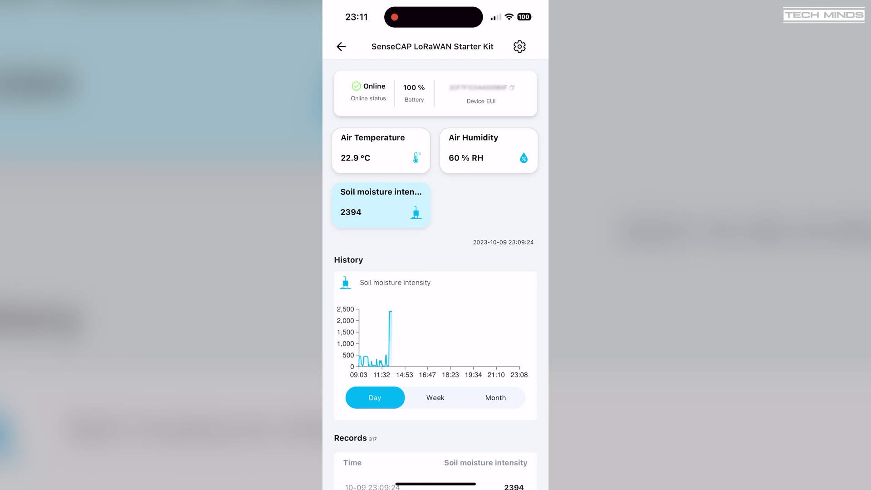
click(380, 151)
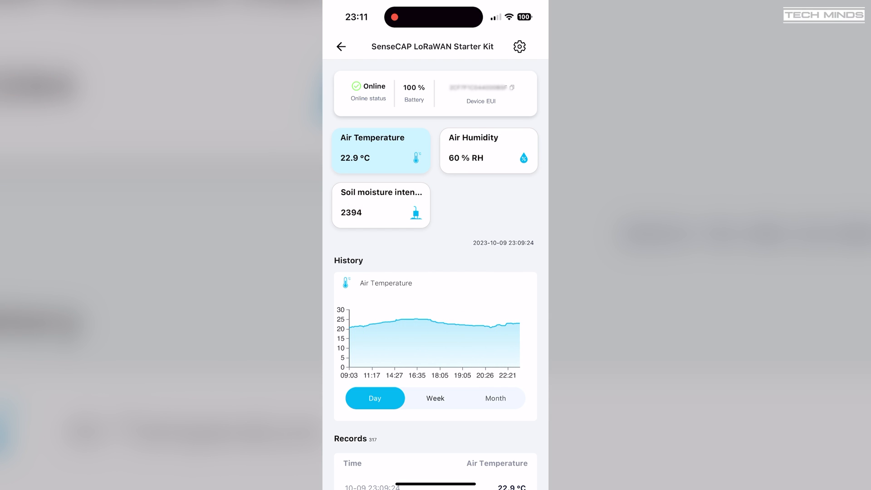
- Review the Records list below the history charts
scroll(down, 3)
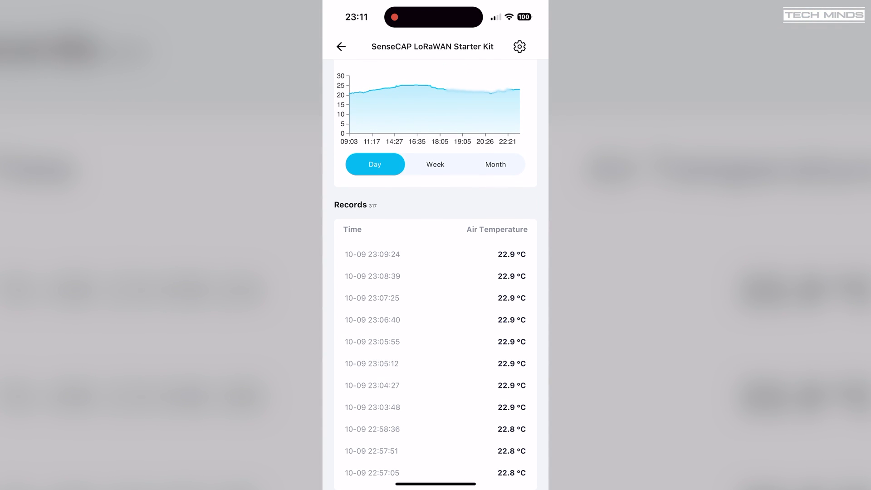
scroll(down, 3)
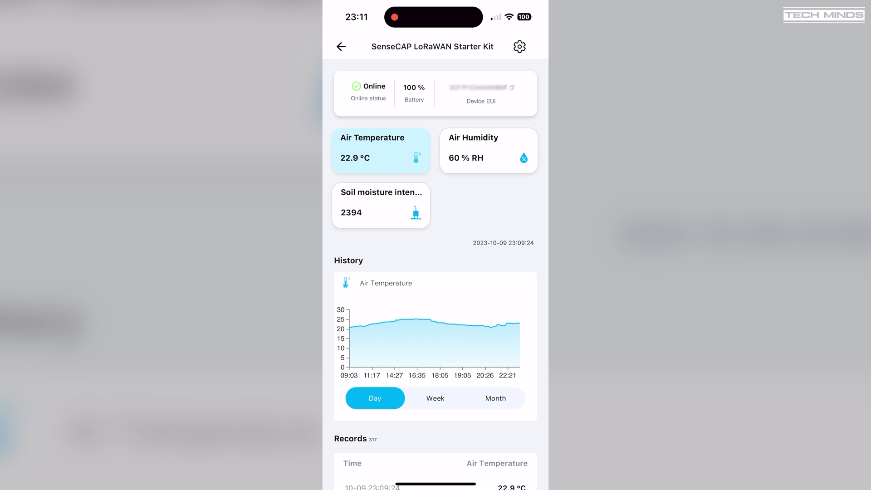
click(341, 46)
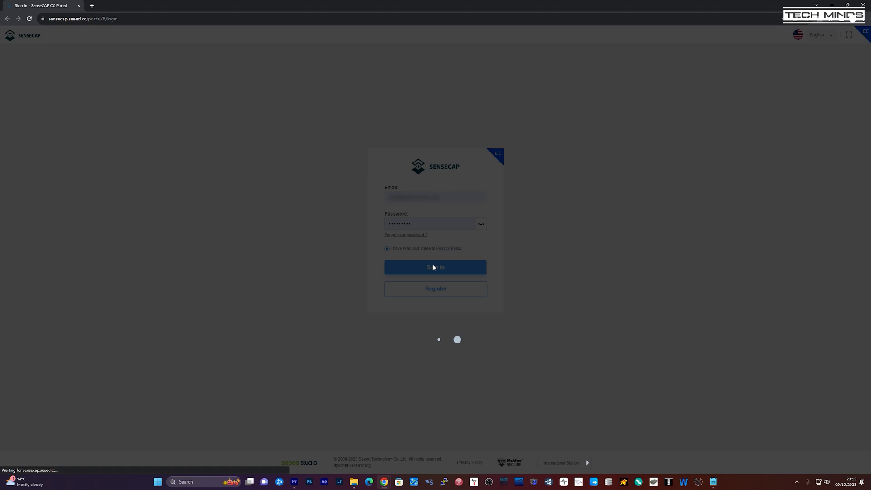
- Sign in to the portal, review the starter kit's sensor node data, then go to the Data Graph page
click(435, 267)
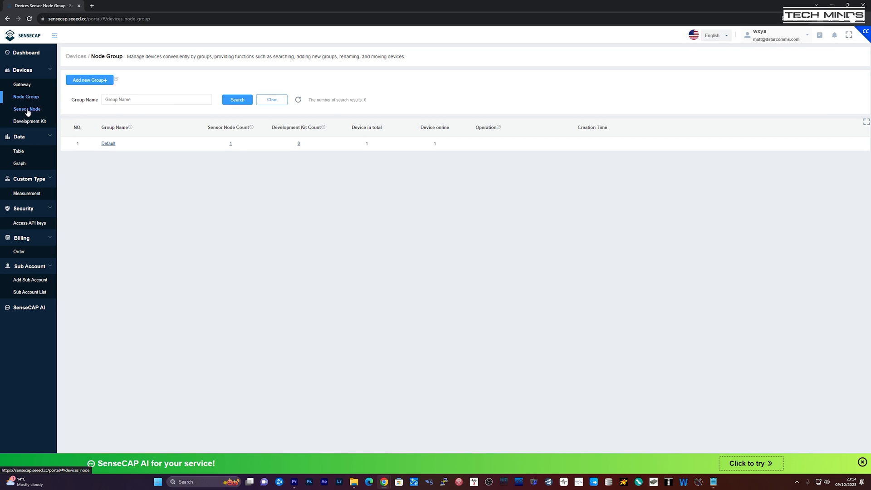
click(26, 109)
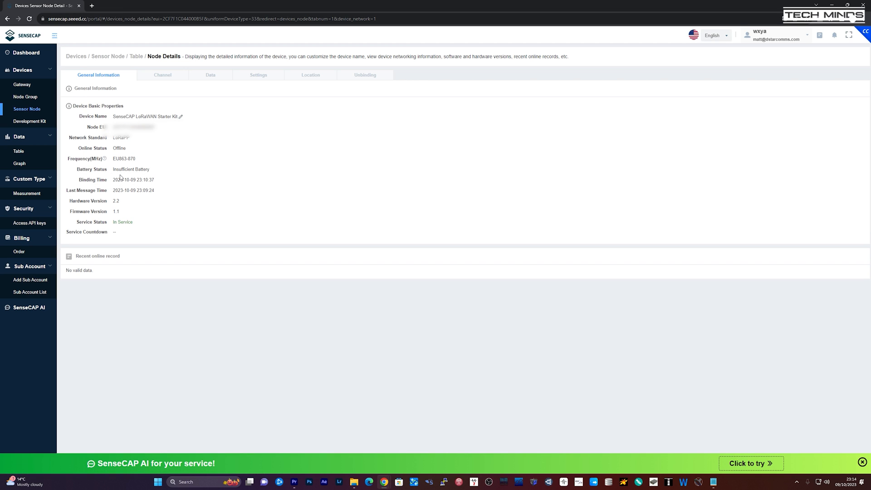
click(210, 76)
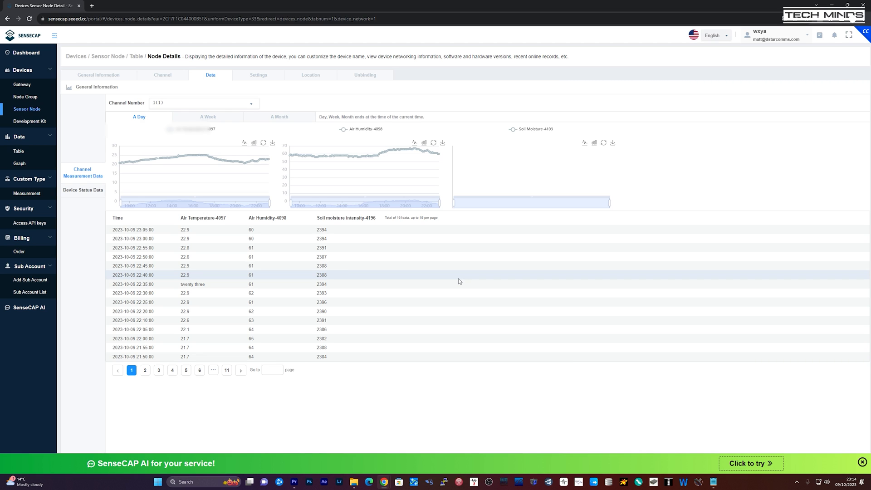
mouse_move(19, 164)
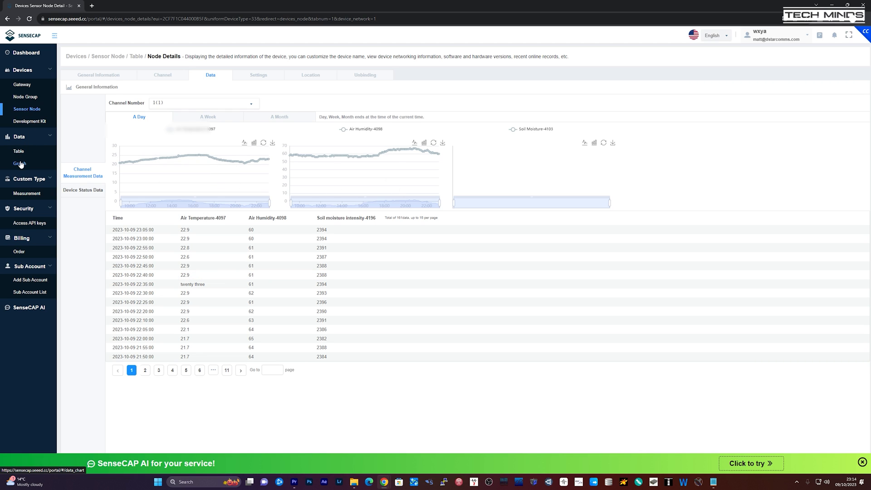
click(19, 164)
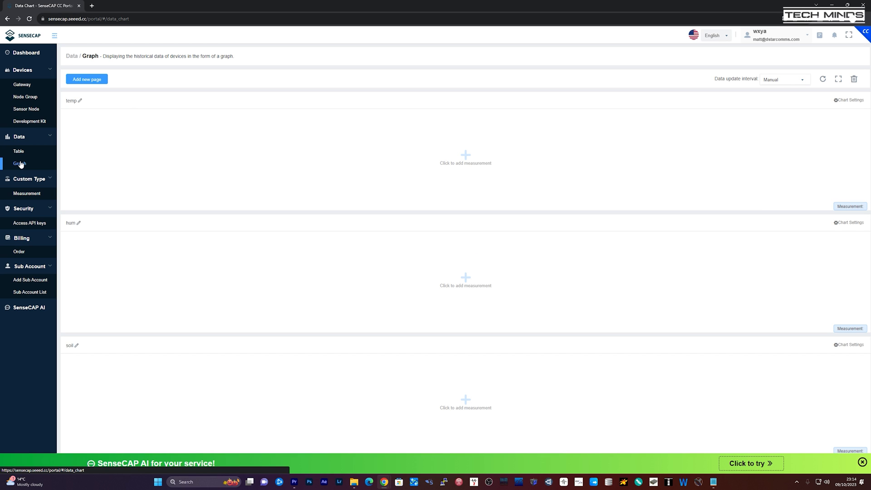
- Return to the Dashboard overview showing one gateway and one sensor node
click(27, 52)
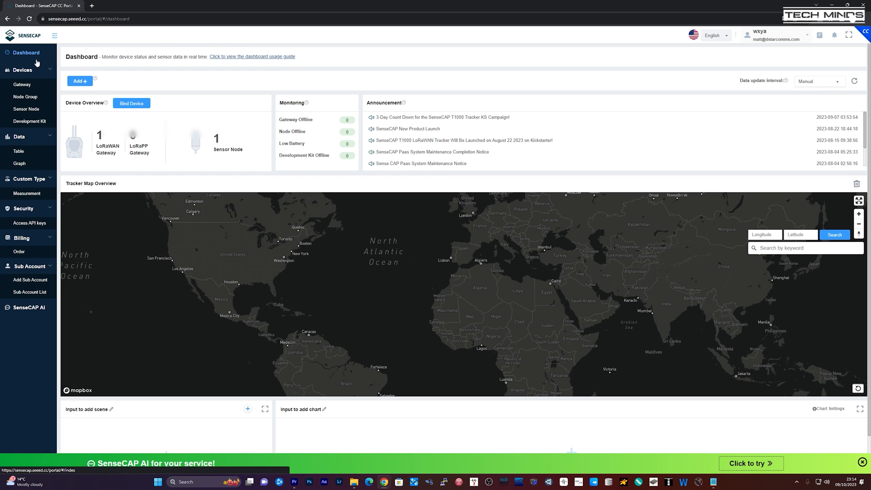
mouse_move(471, 184)
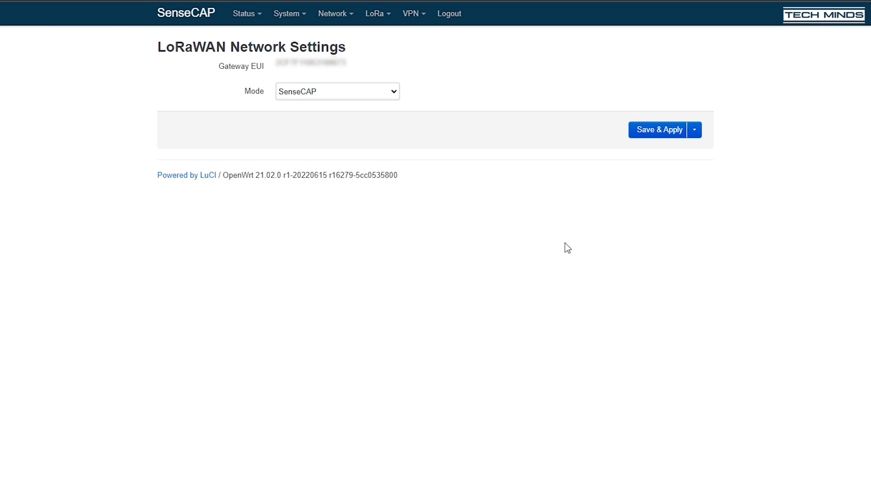
- Set the LoRa Network mode to Packet Forwarder for eu1.cloud.thethings.network on port 1700
click(333, 13)
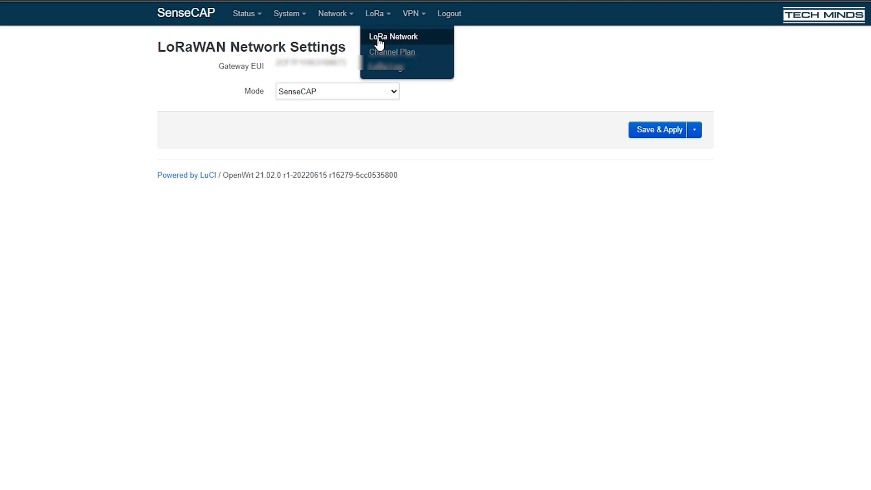
click(338, 91)
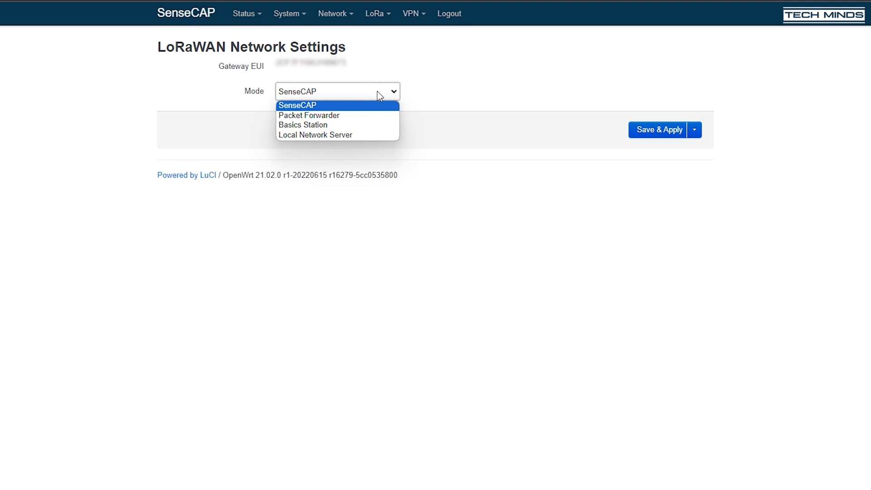
click(309, 115)
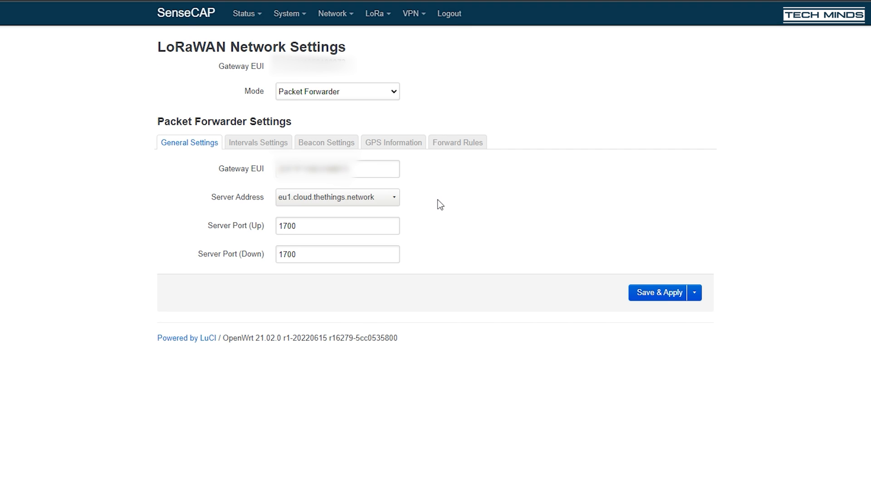
mouse_move(526, 298)
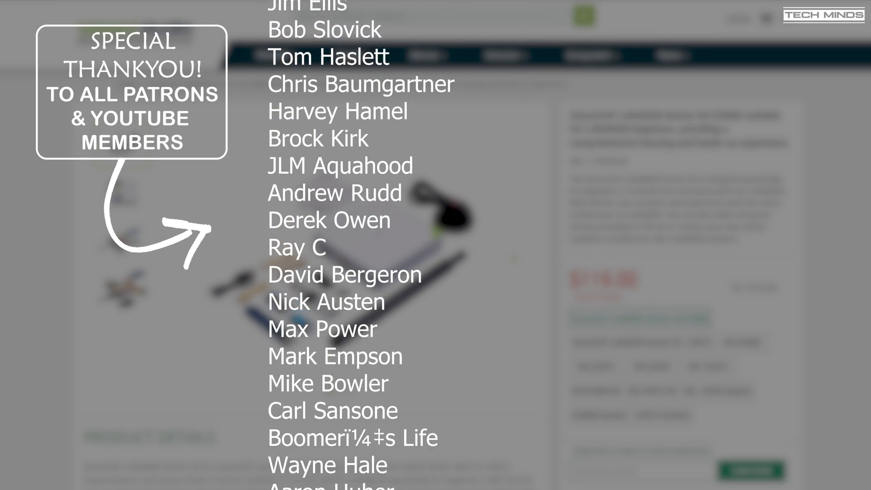
scroll(down, 3)
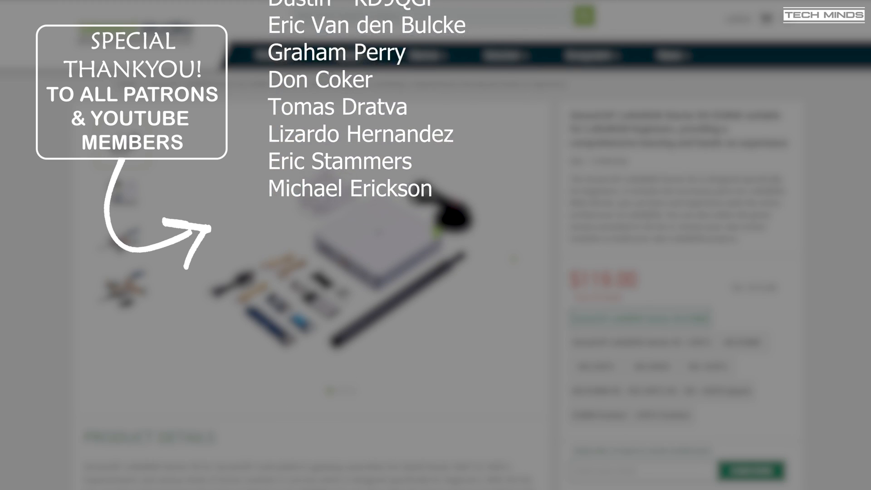